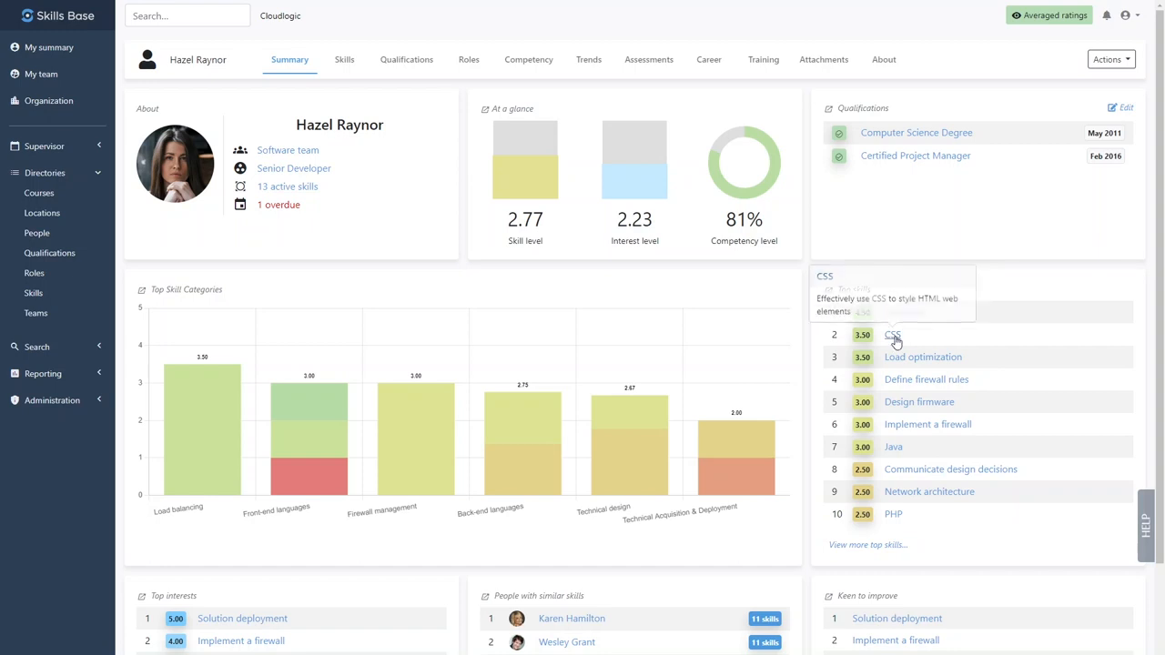
mouse_move(415, 127)
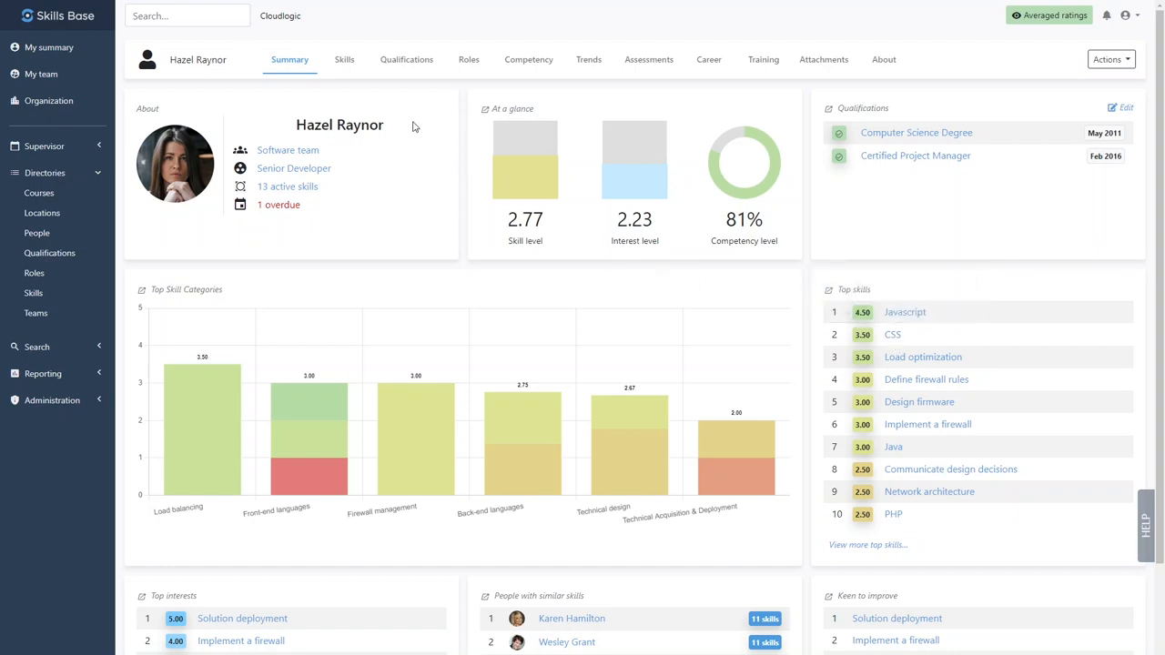
left_click(344, 59)
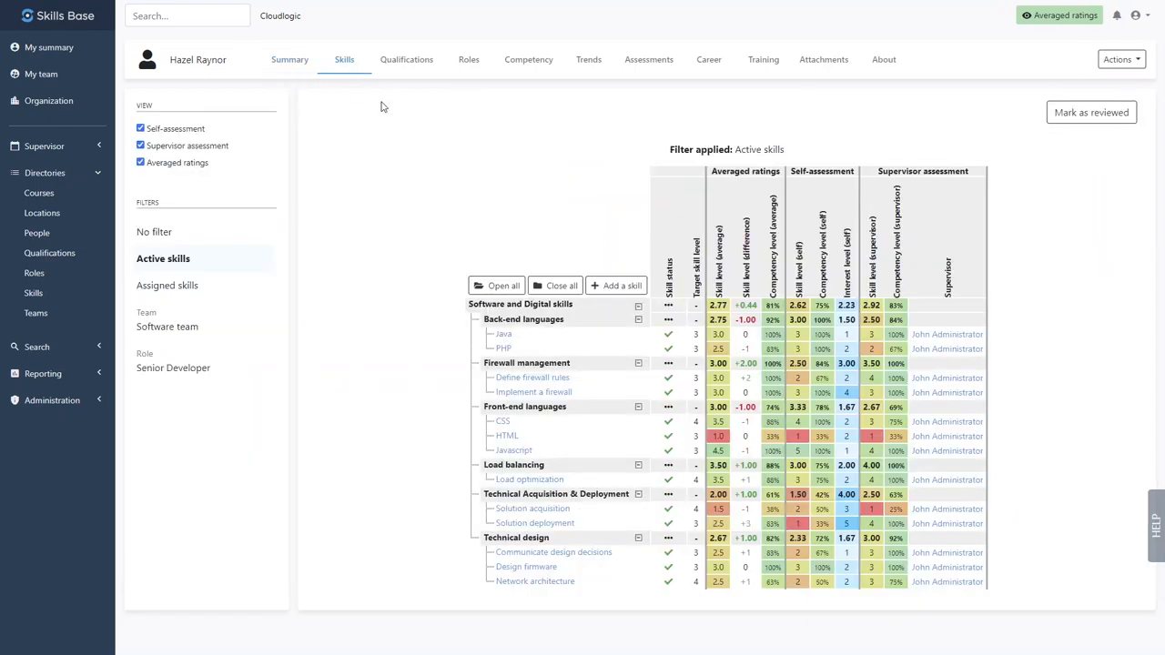
mouse_move(646, 401)
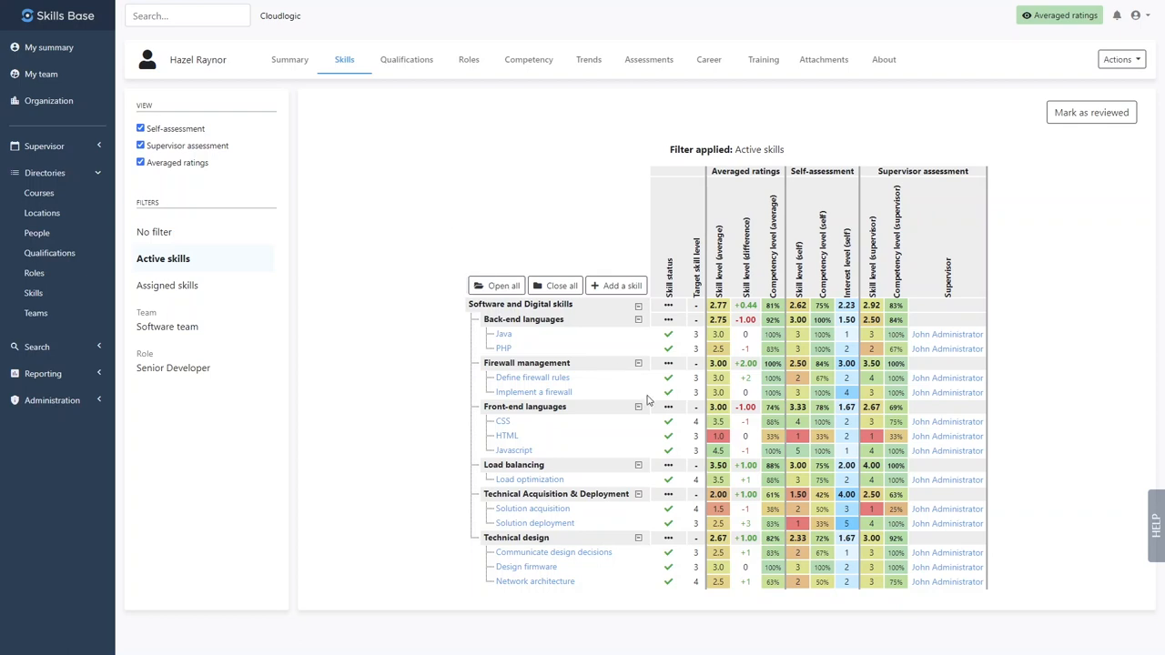
mouse_move(717, 436)
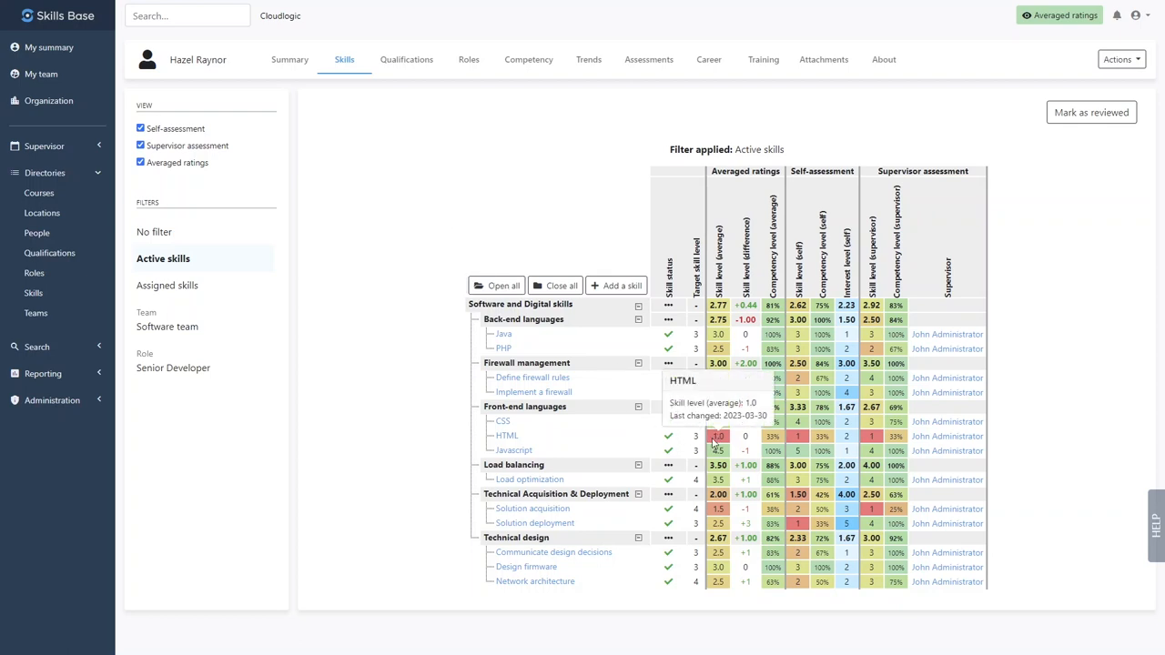
mouse_move(586, 175)
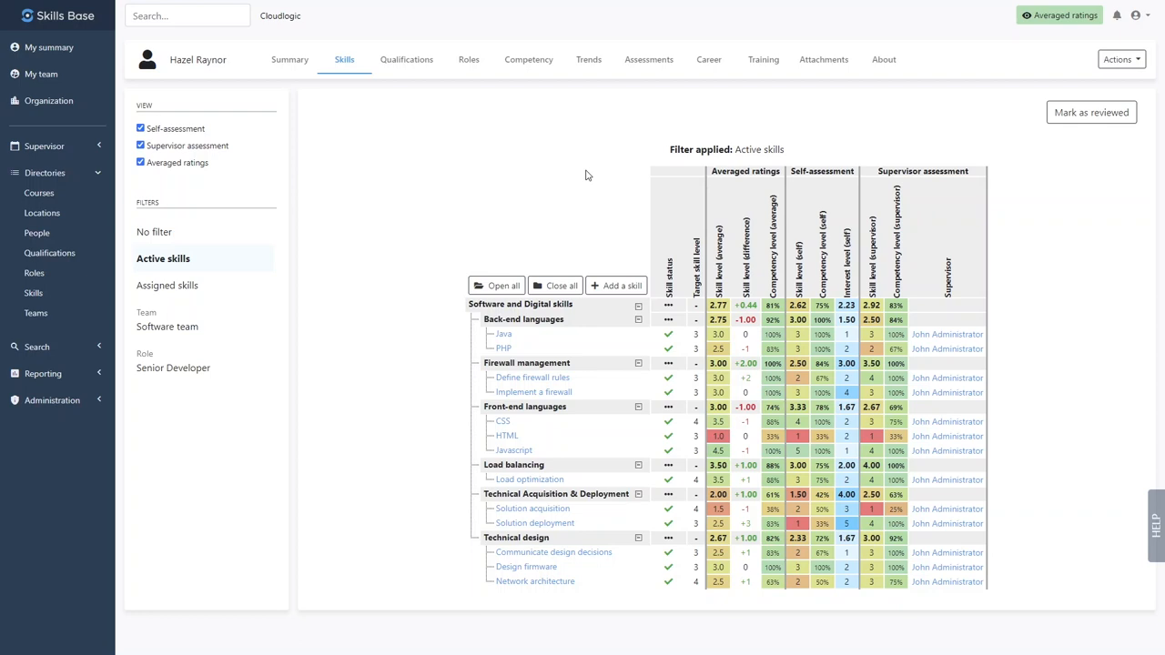
View the employee's competency chart against targets, then go to the organisation's Skills directory.
left_click(527, 58)
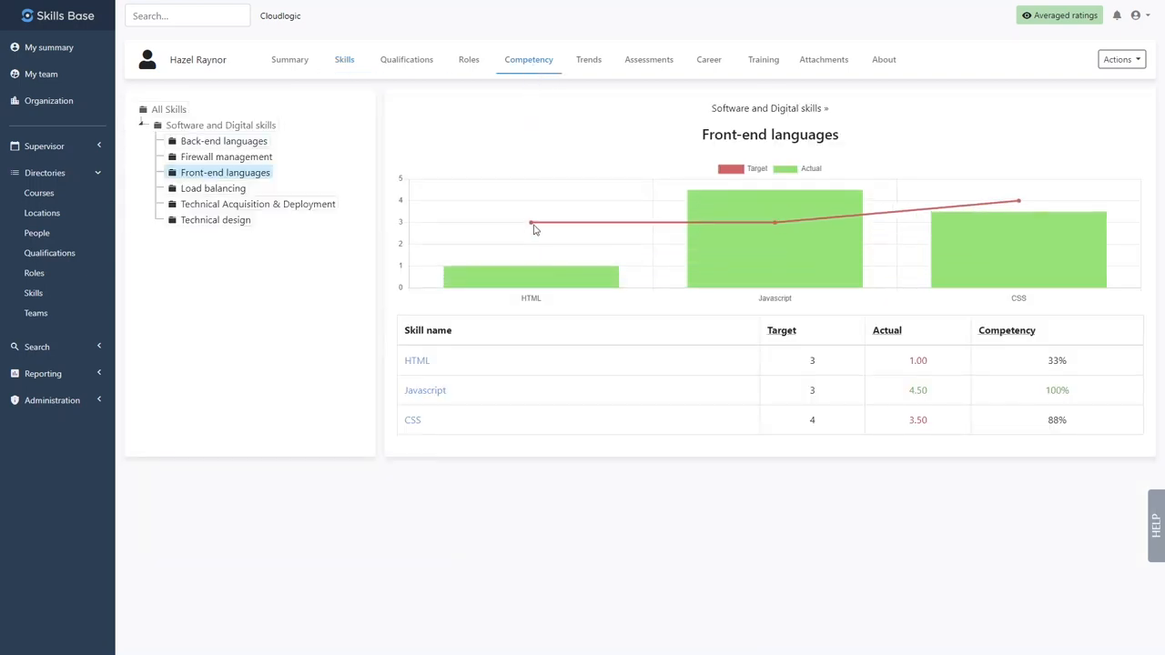
mouse_move(534, 282)
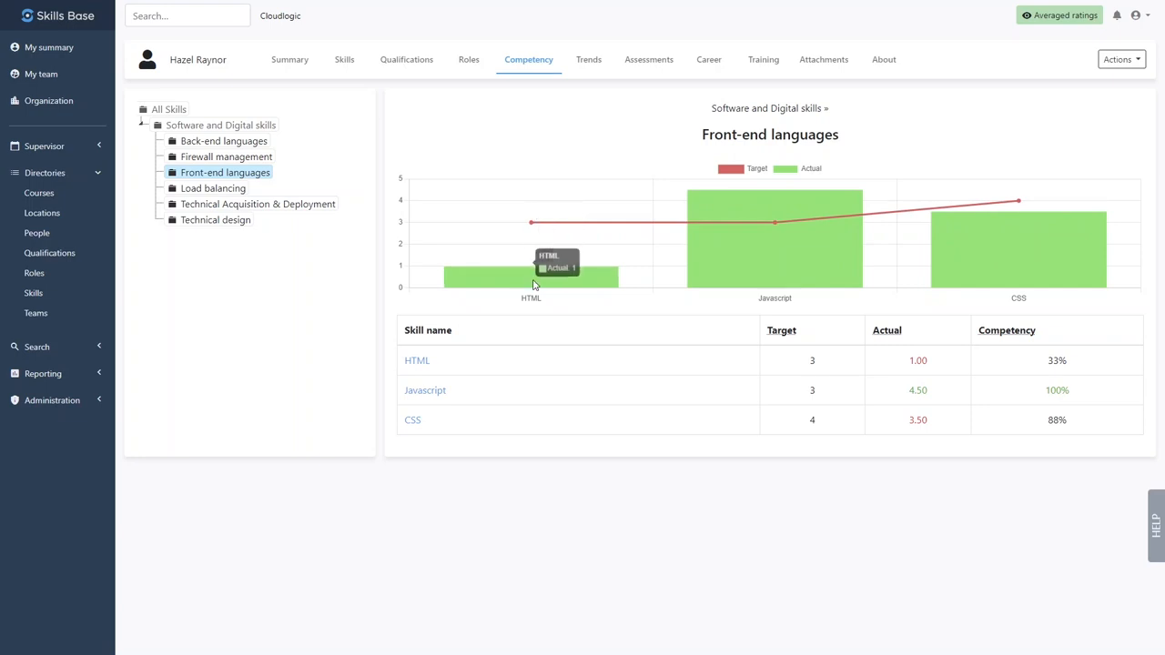
mouse_move(357, 266)
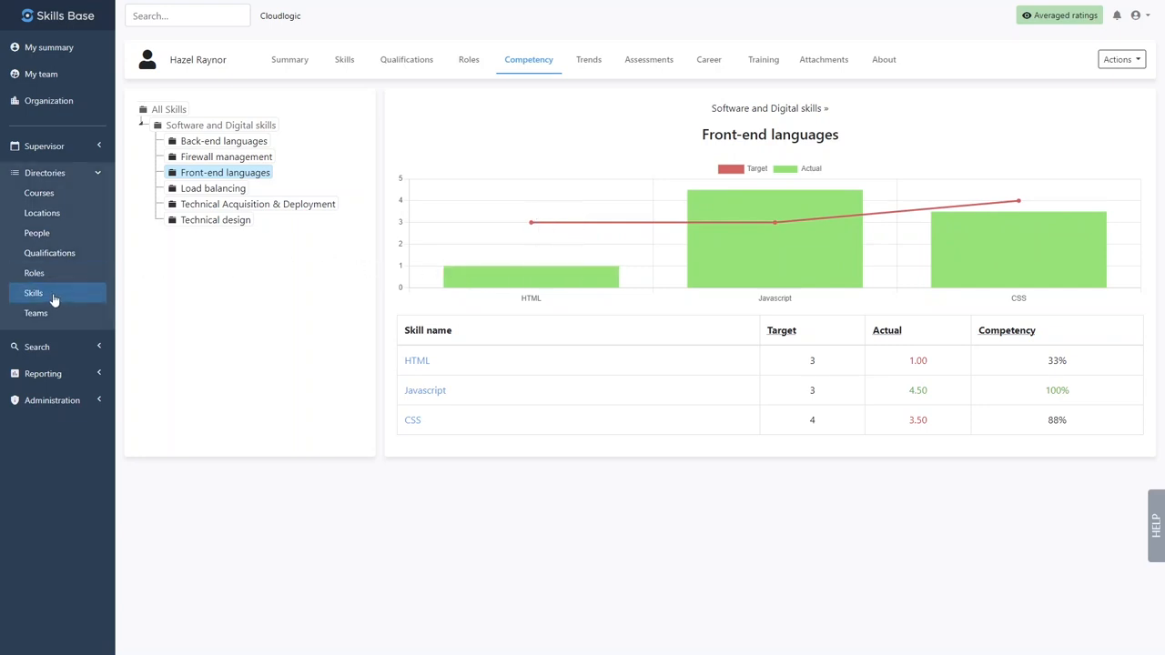
left_click(33, 291)
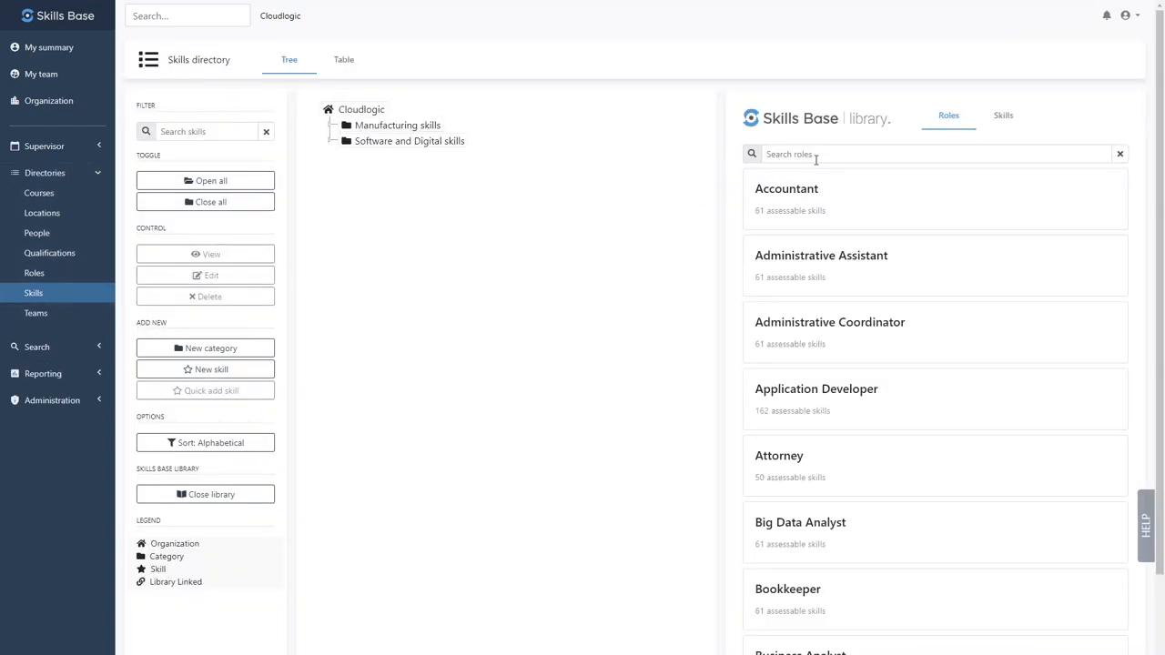
mouse_move(998, 120)
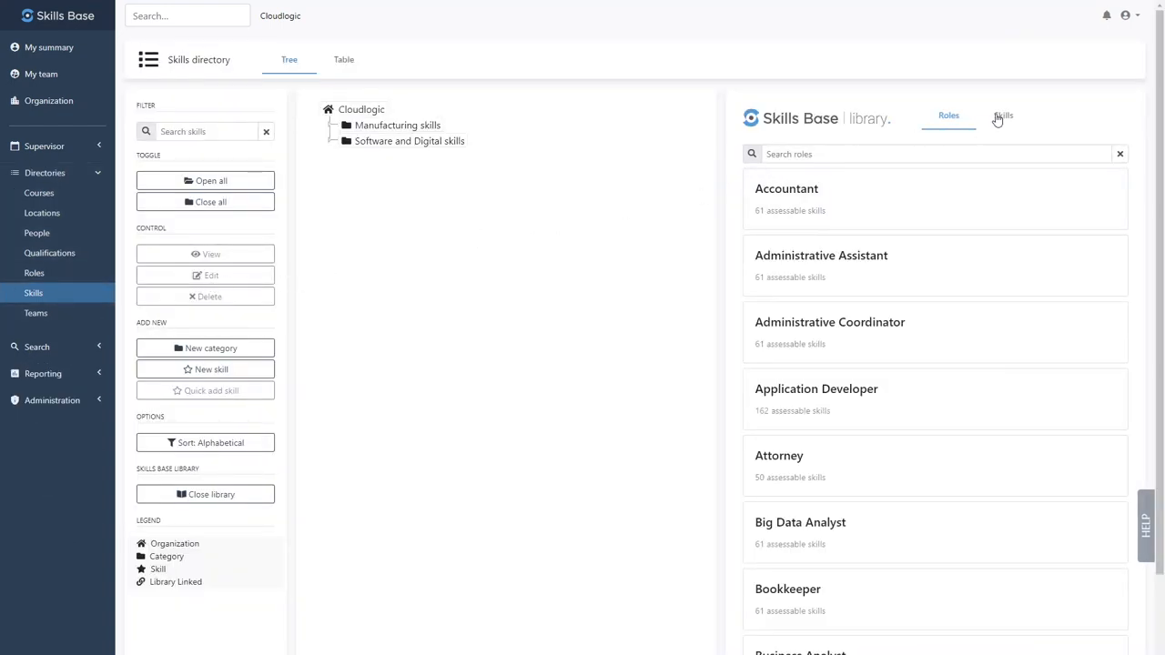
Browse the library's skills catalogue down through Marketing > Digital Marketing > SEO.
left_click(1002, 117)
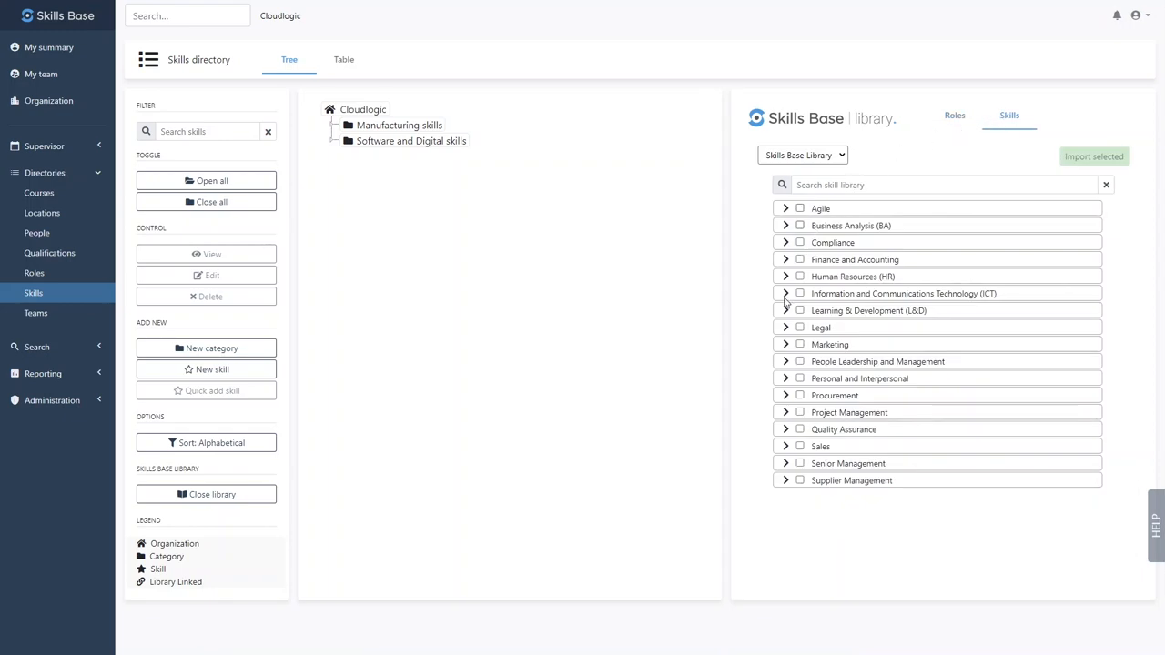
left_click(785, 344)
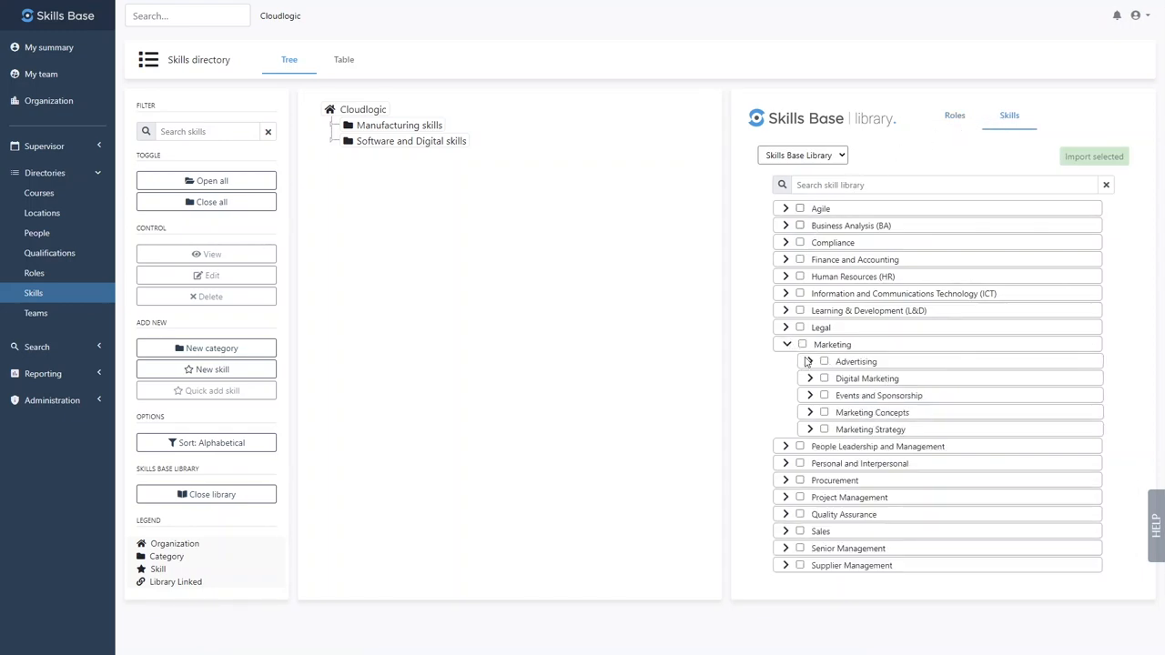
left_click(808, 377)
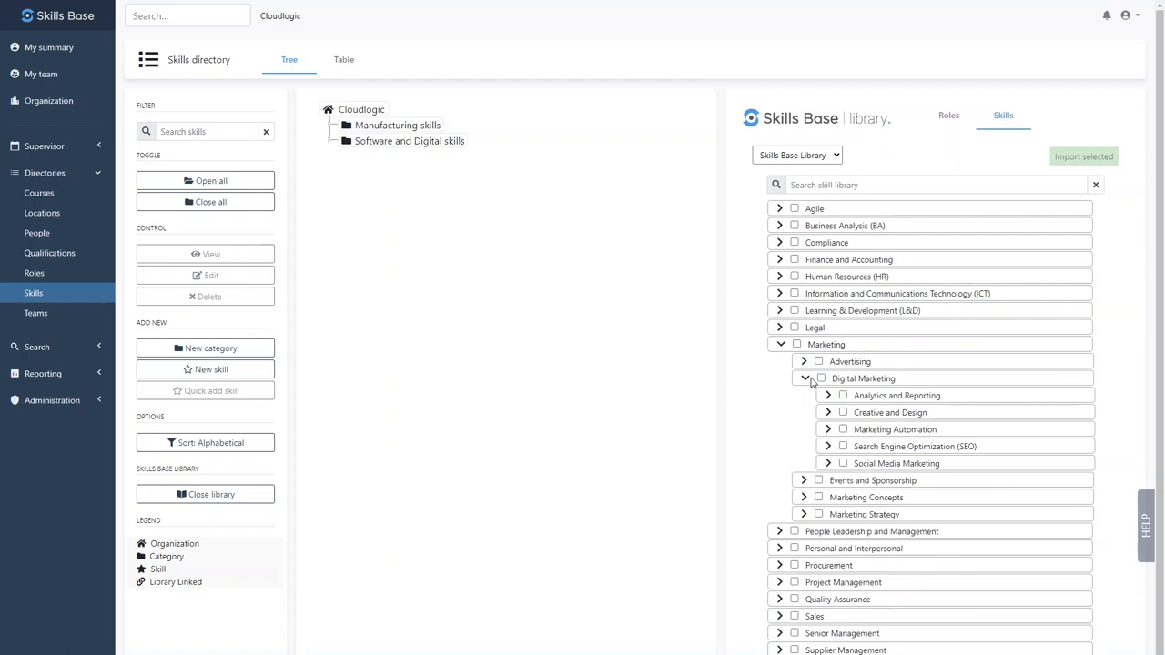
left_click(826, 446)
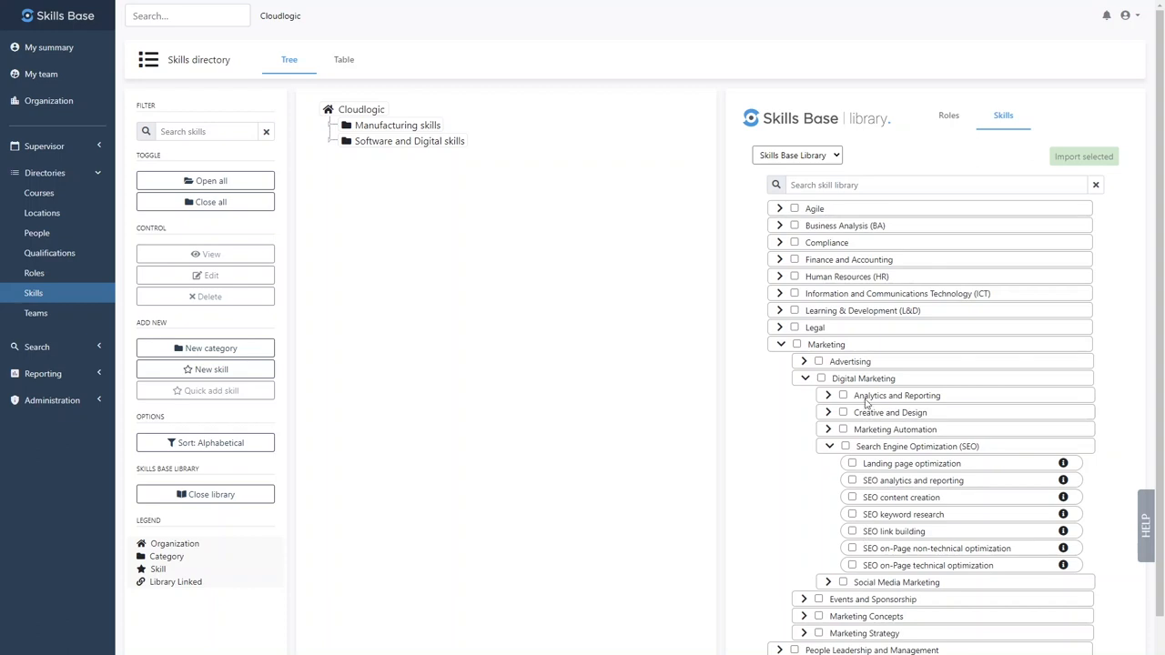
Search library roles for 'devops', import DevOps Engineer and expand its ICT and Software Development categories.
left_click(948, 117)
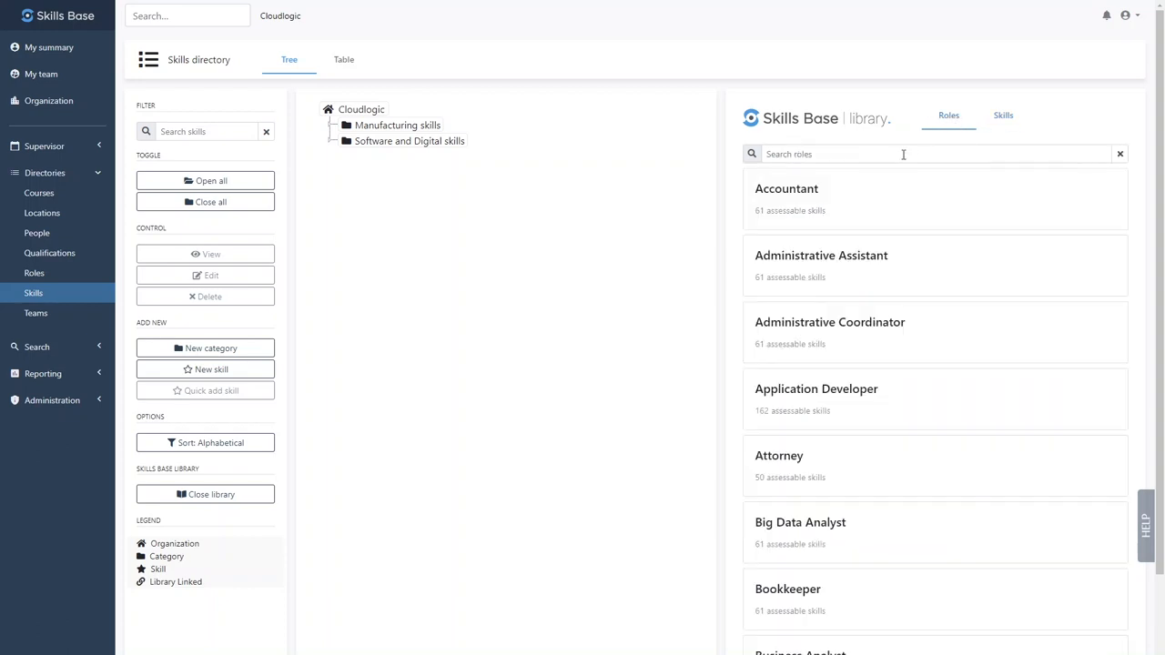
type("devops")
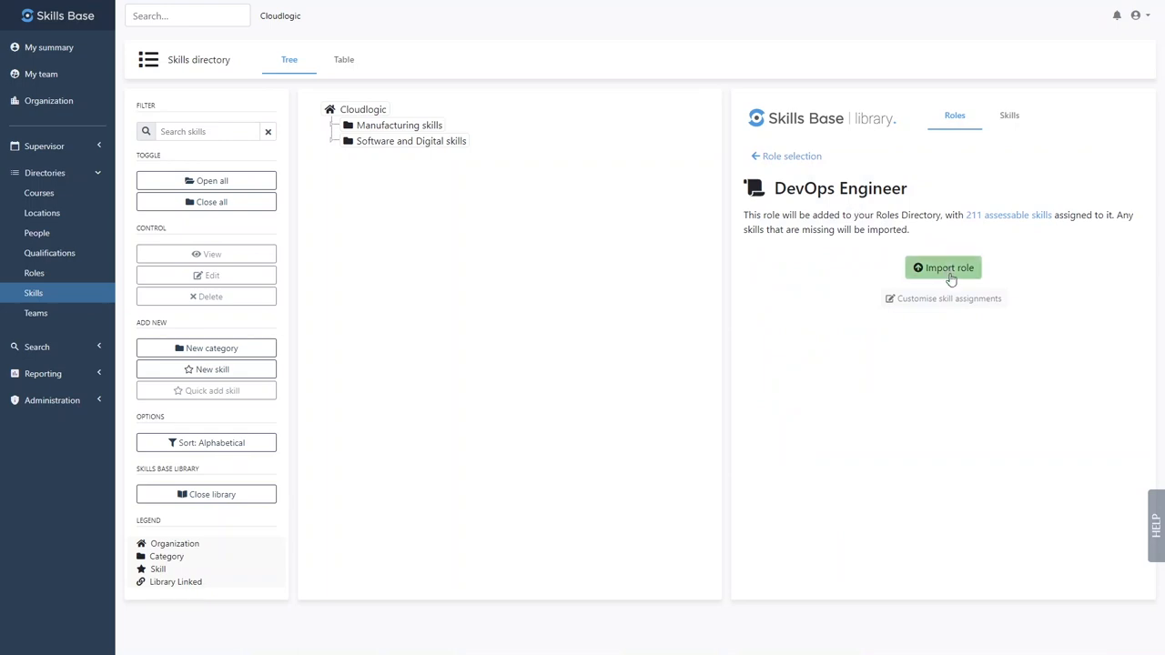
left_click(942, 268)
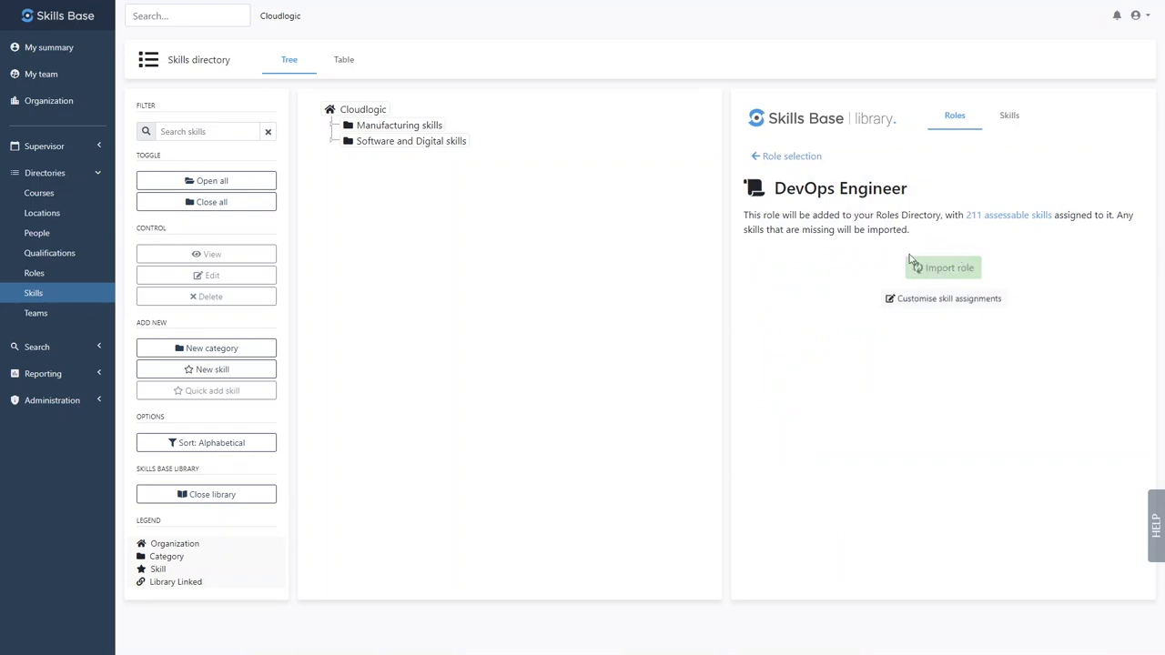
left_click(943, 266)
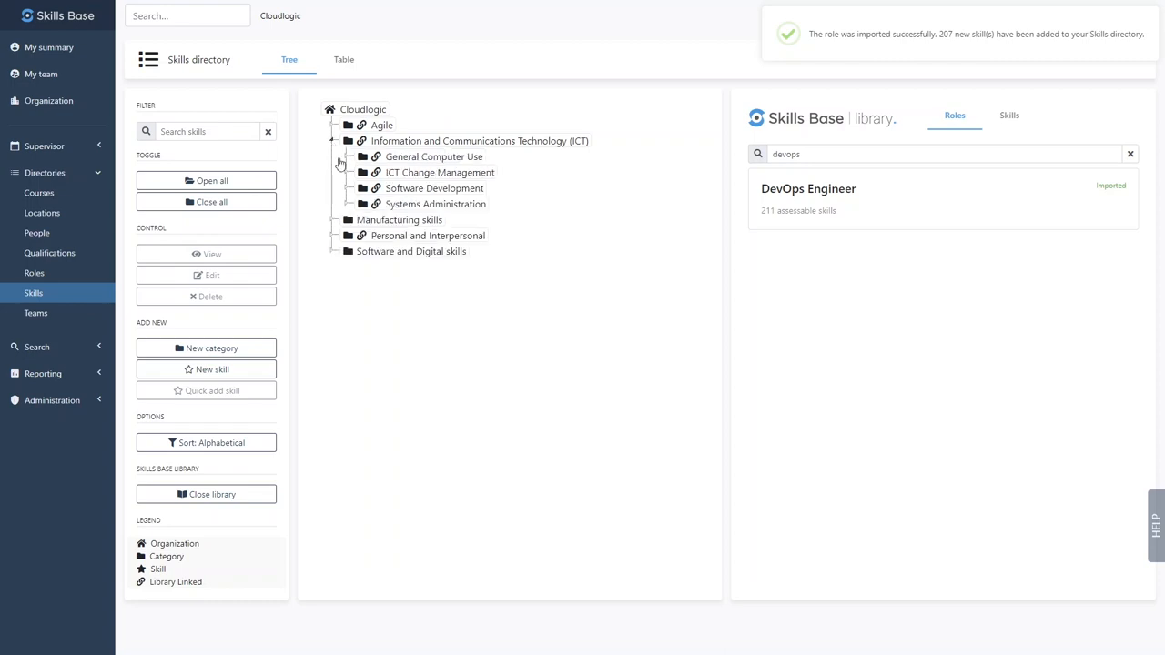
left_click(346, 187)
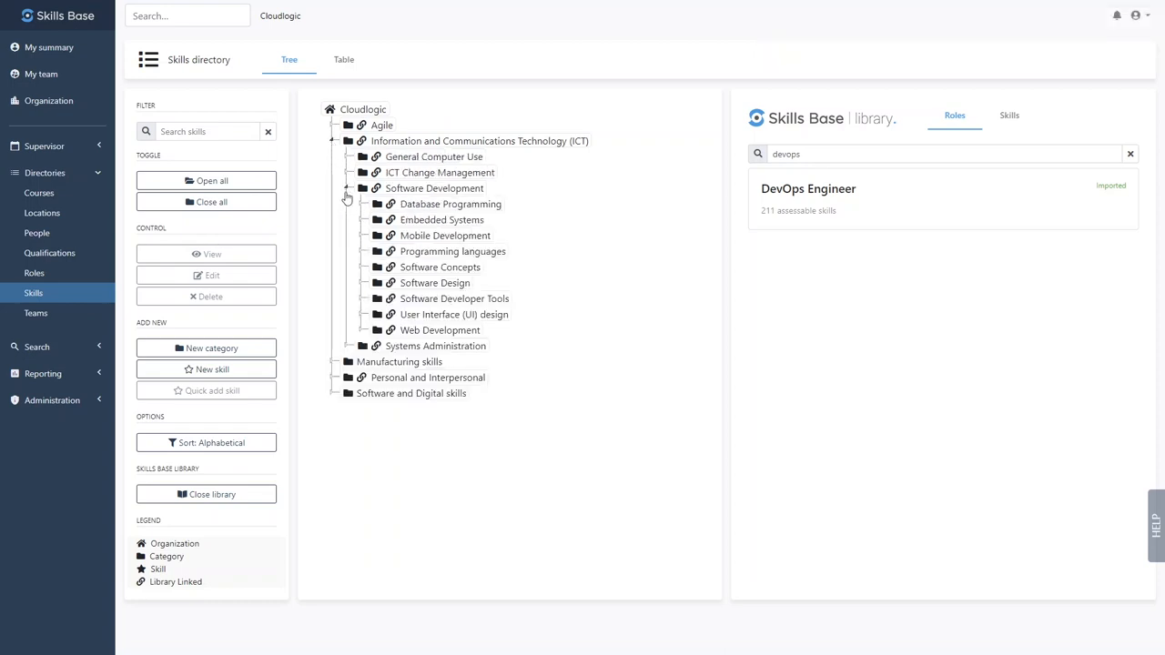